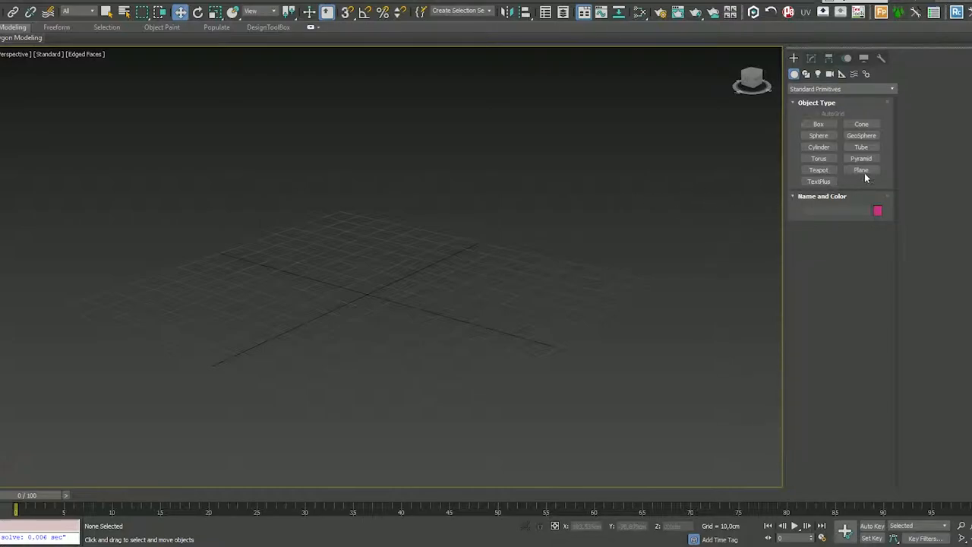
# - Draw a Plane primitive with 2x2 segments in the Perspective viewport
pyautogui.click(862, 171)
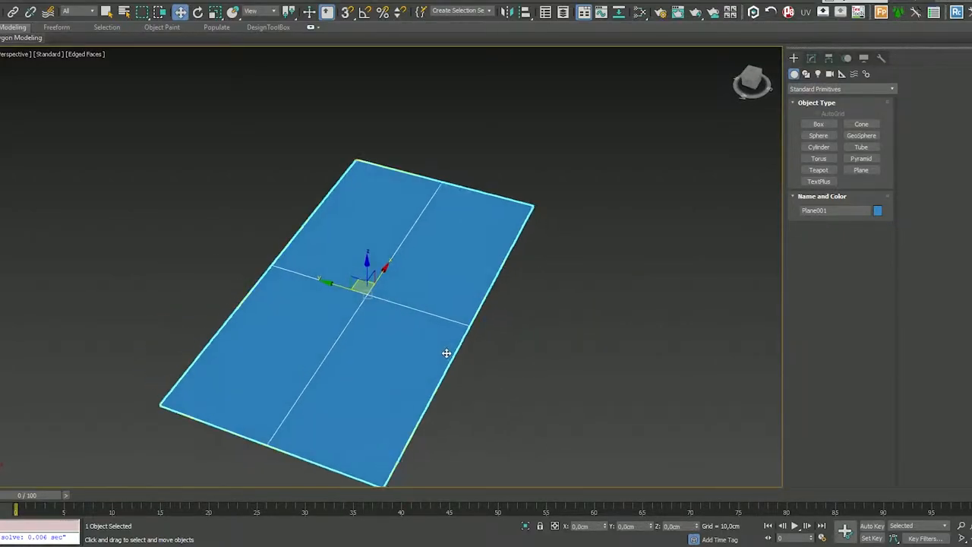
# - Set the plane's Length and Width equal and convert it to Editable Poly
pyautogui.click(811, 58)
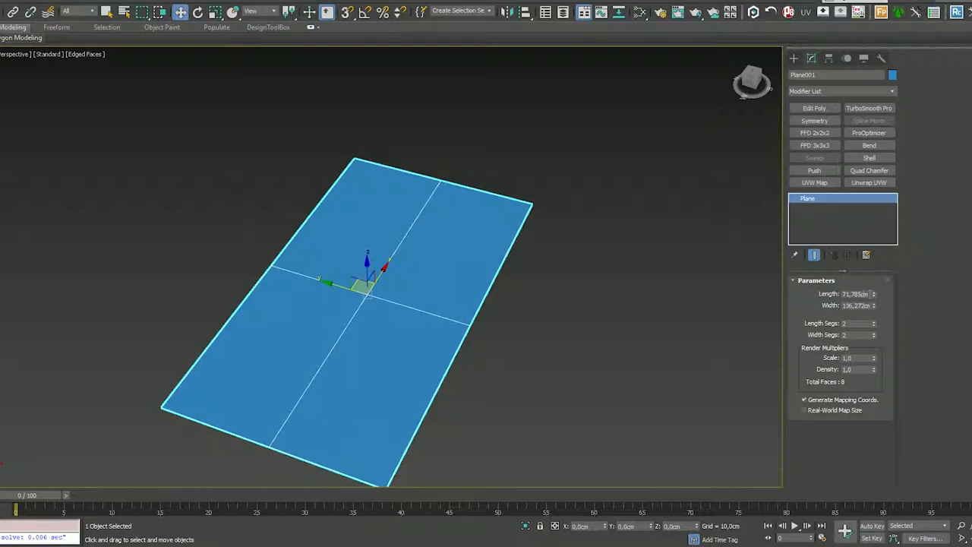
pyautogui.tripleClick(857, 294)
pyautogui.write('50')
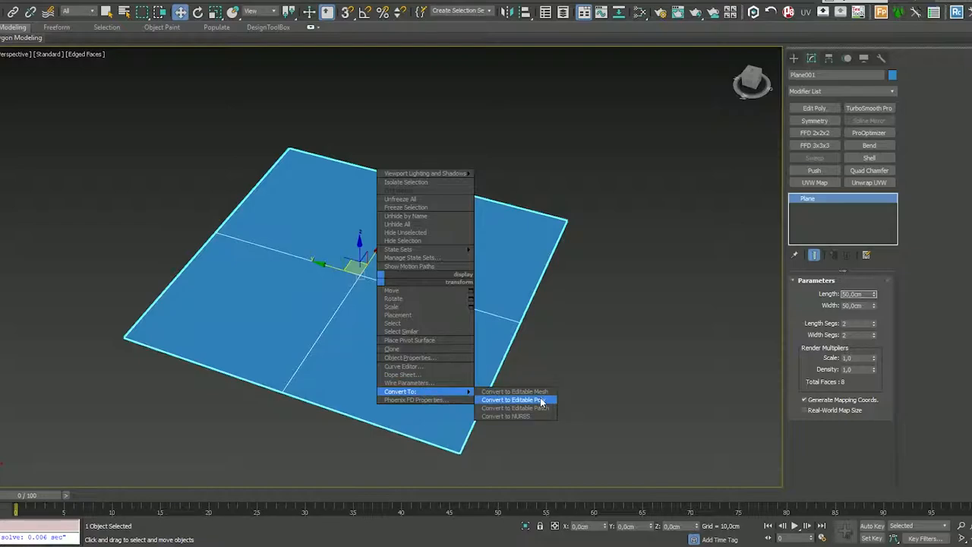
pyautogui.click(516, 400)
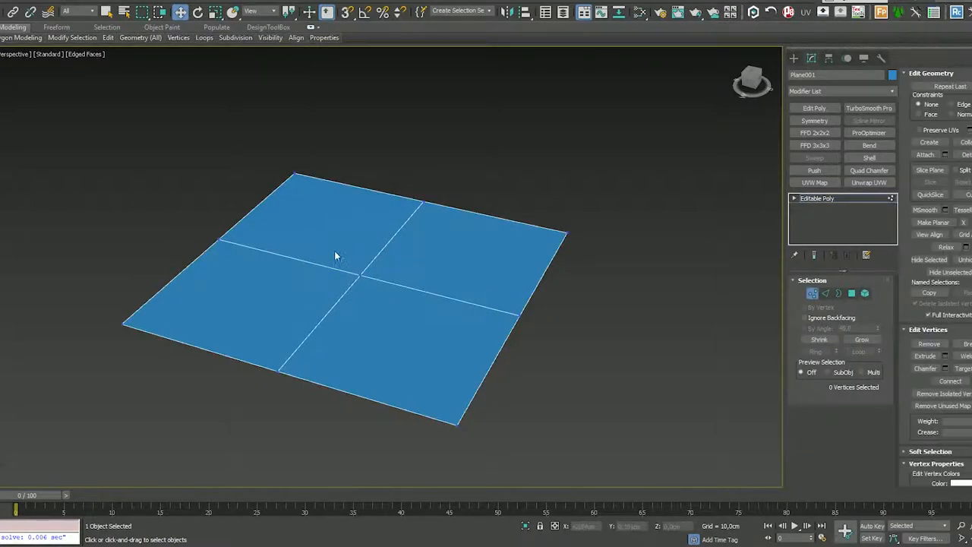
# - Select the centre vertex of the plane in Vertex mode
pyautogui.click(357, 272)
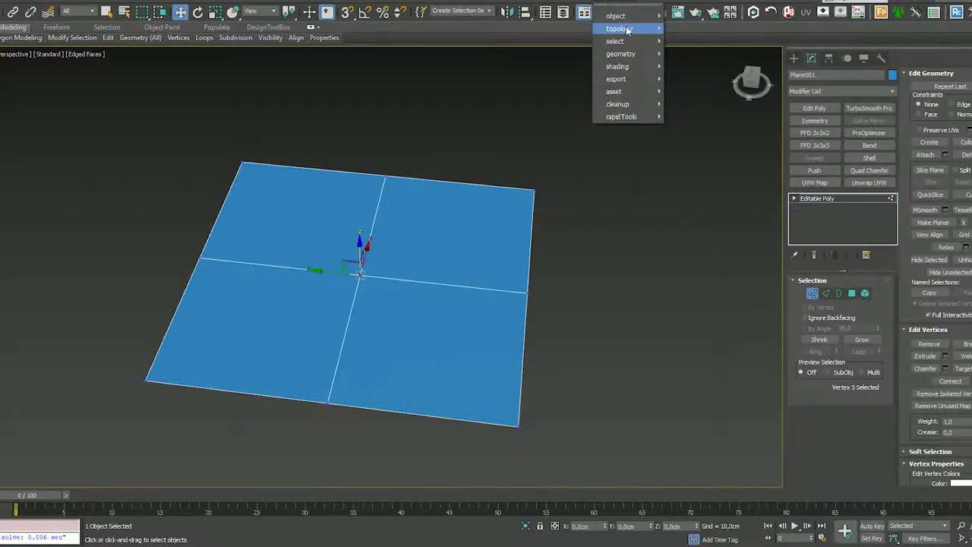
pyautogui.moveTo(618, 27)
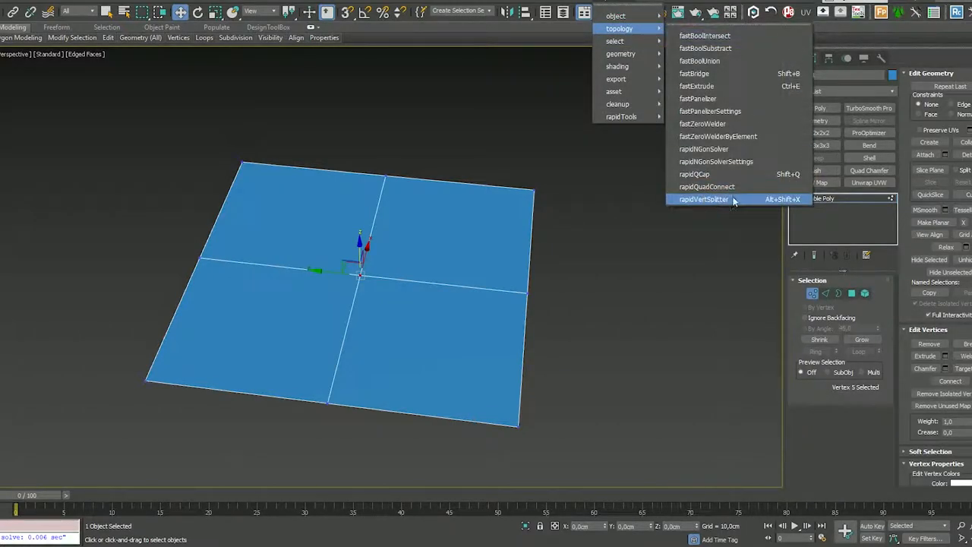
pyautogui.moveTo(729, 199)
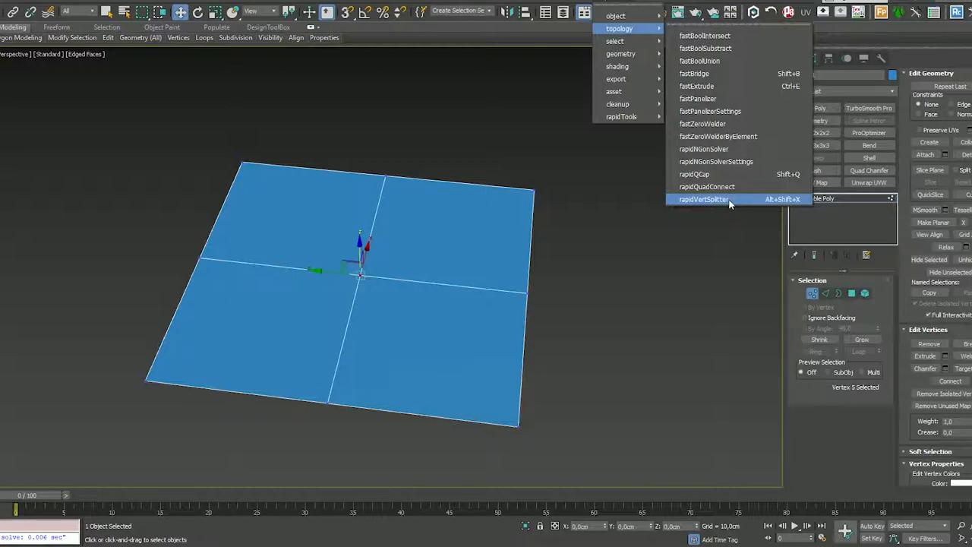
# - Run rapidVertSplitter to split the centre vertex into a diamond opening
pyautogui.click(704, 199)
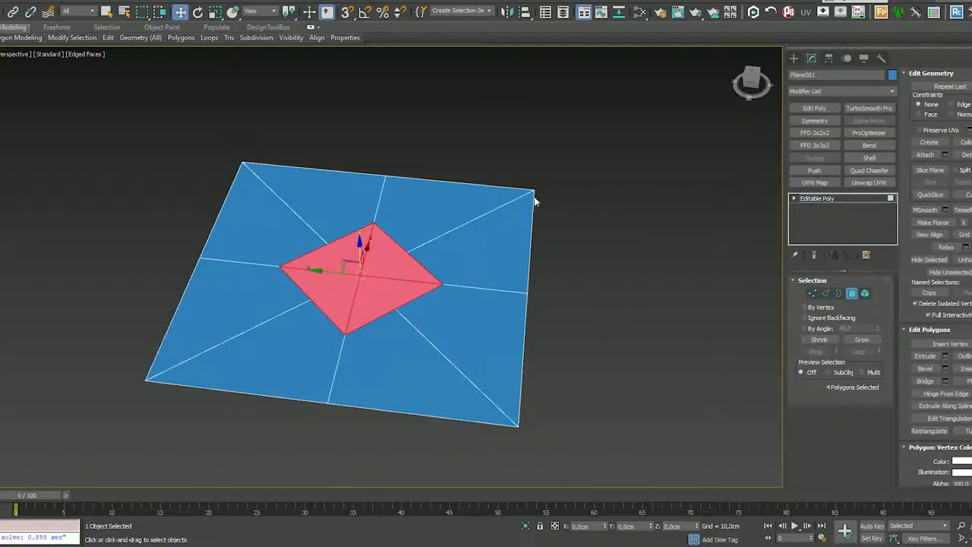
pyautogui.moveTo(389, 269)
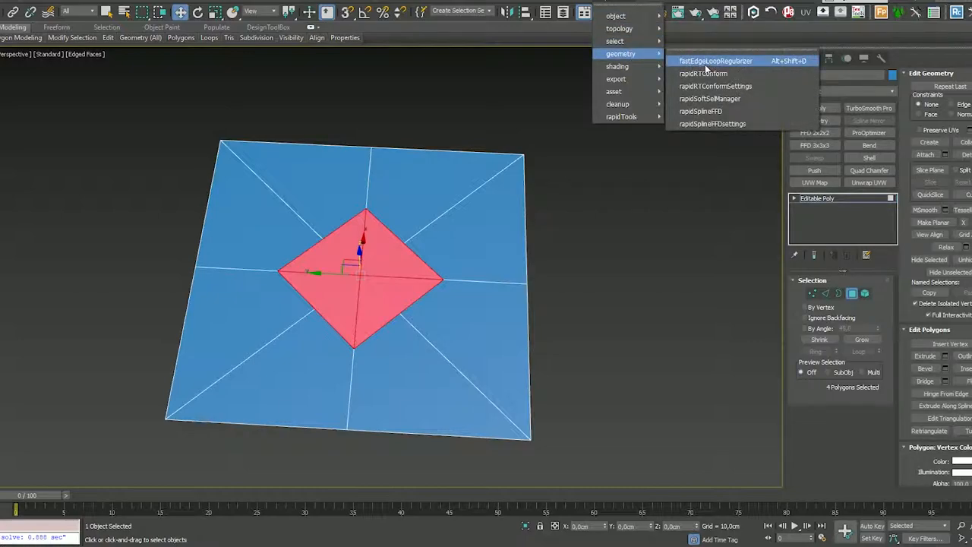
pyautogui.moveTo(743, 64)
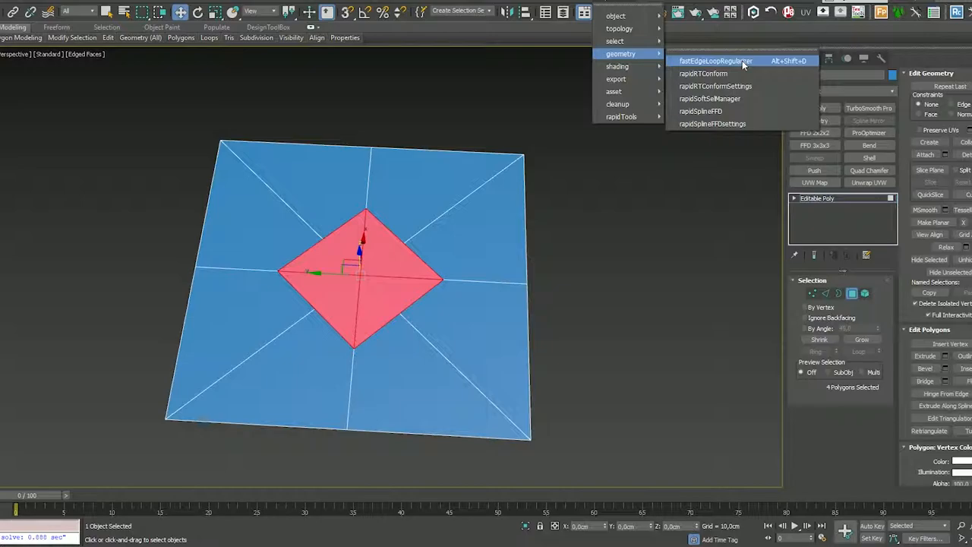
# - Regularize the edge loop around the diamond with the RapidTools geometry script
pyautogui.click(714, 61)
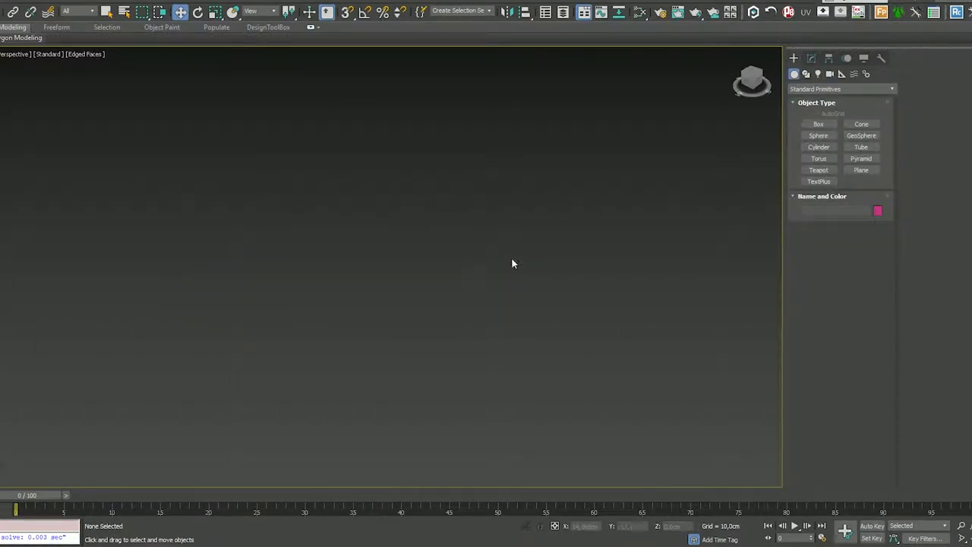
# - Draw a Box primitive with 2 segments along length, width and height
pyautogui.click(818, 124)
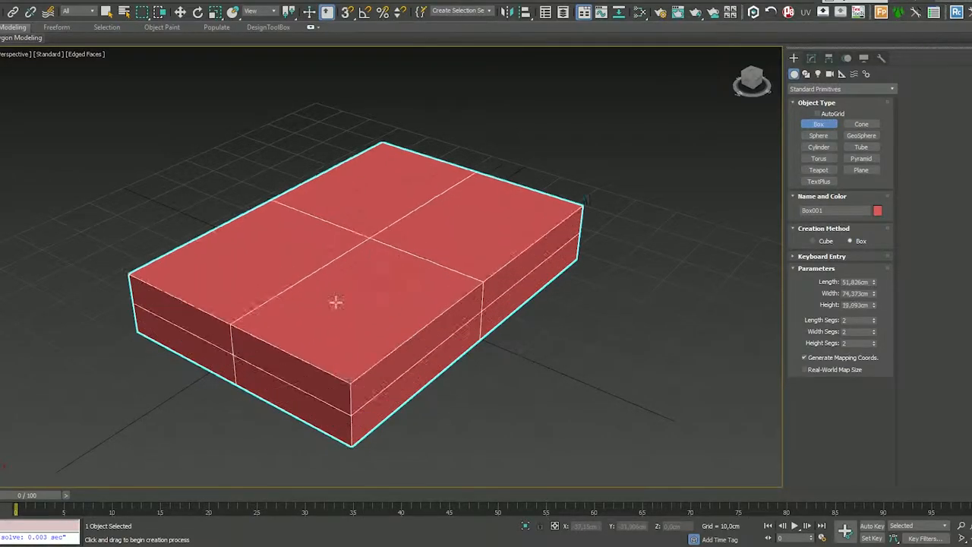
pyautogui.click(181, 12)
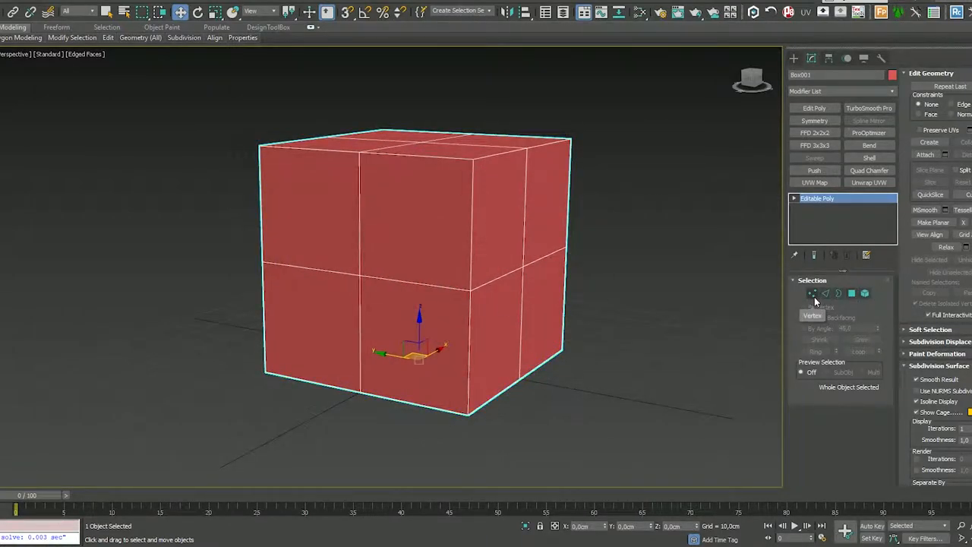
# - Enter Vertex sub-object mode on the cubed, editable-poly box
pyautogui.click(813, 294)
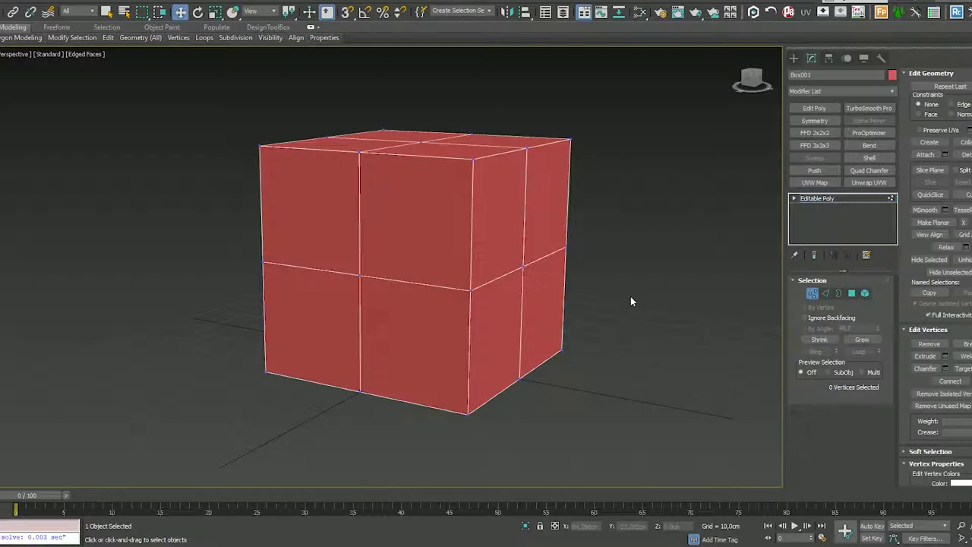
# - Select the front face's centre vertex and split it into a diamond with rapidVertSplitter
pyautogui.moveTo(630, 304); pyautogui.dragTo(483, 319)
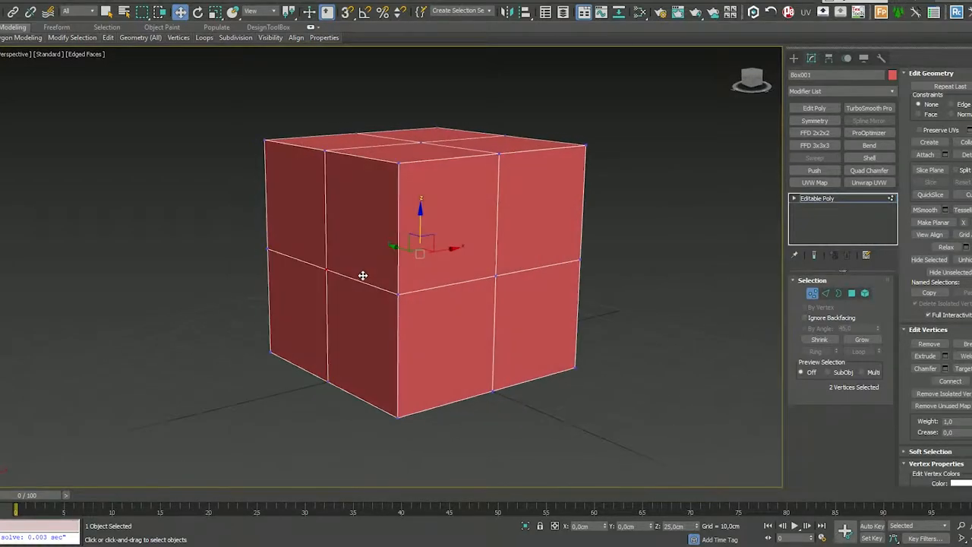
pyautogui.moveTo(318, 250)
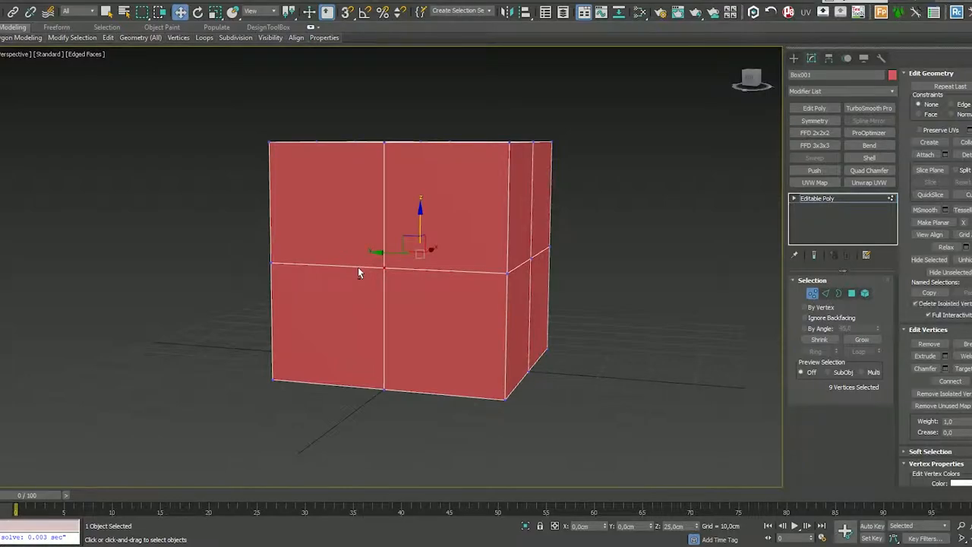
pyautogui.click(850, 294)
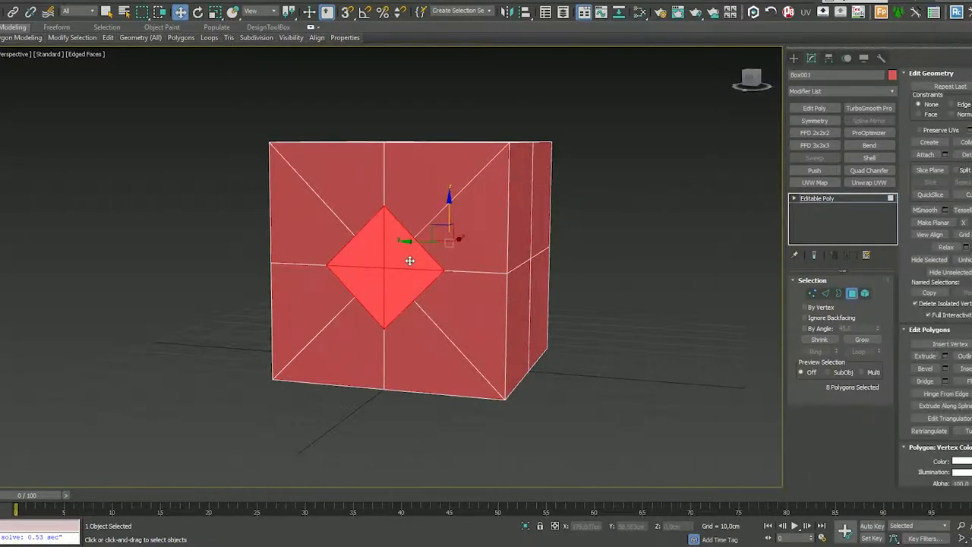